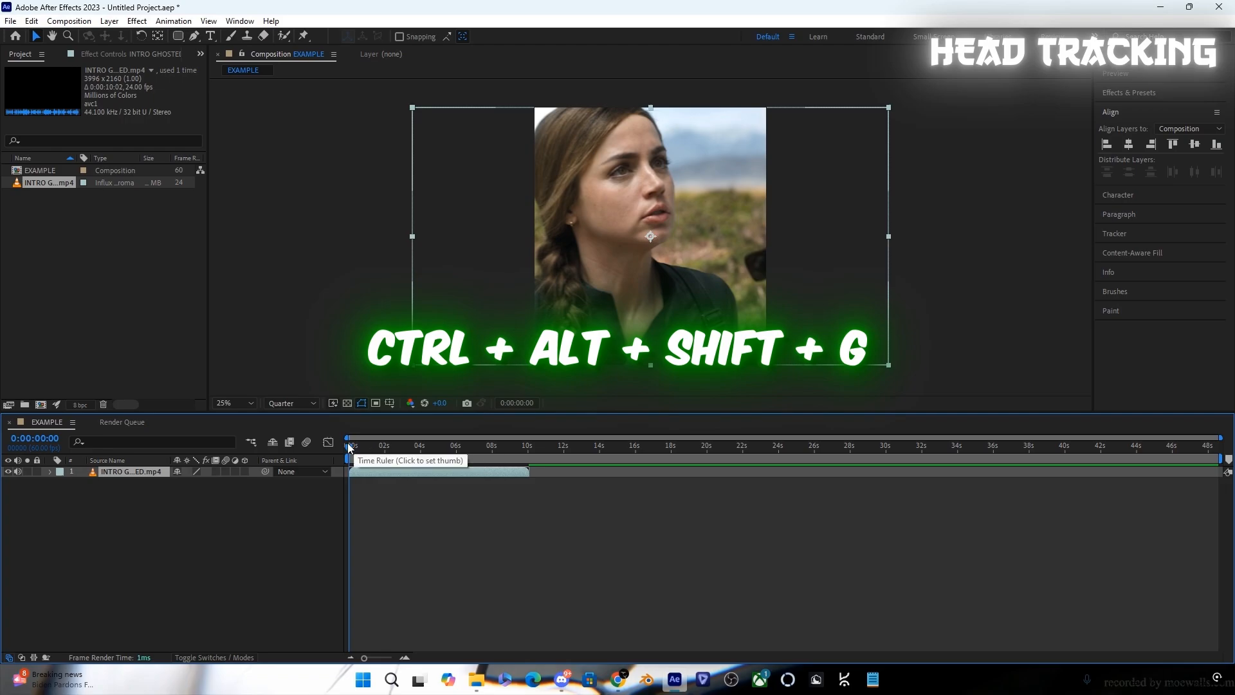
# Fit the clip to comp height and nudge its Position so the face sits centred
pyautogui.press('ctrl+alt+shift+g')
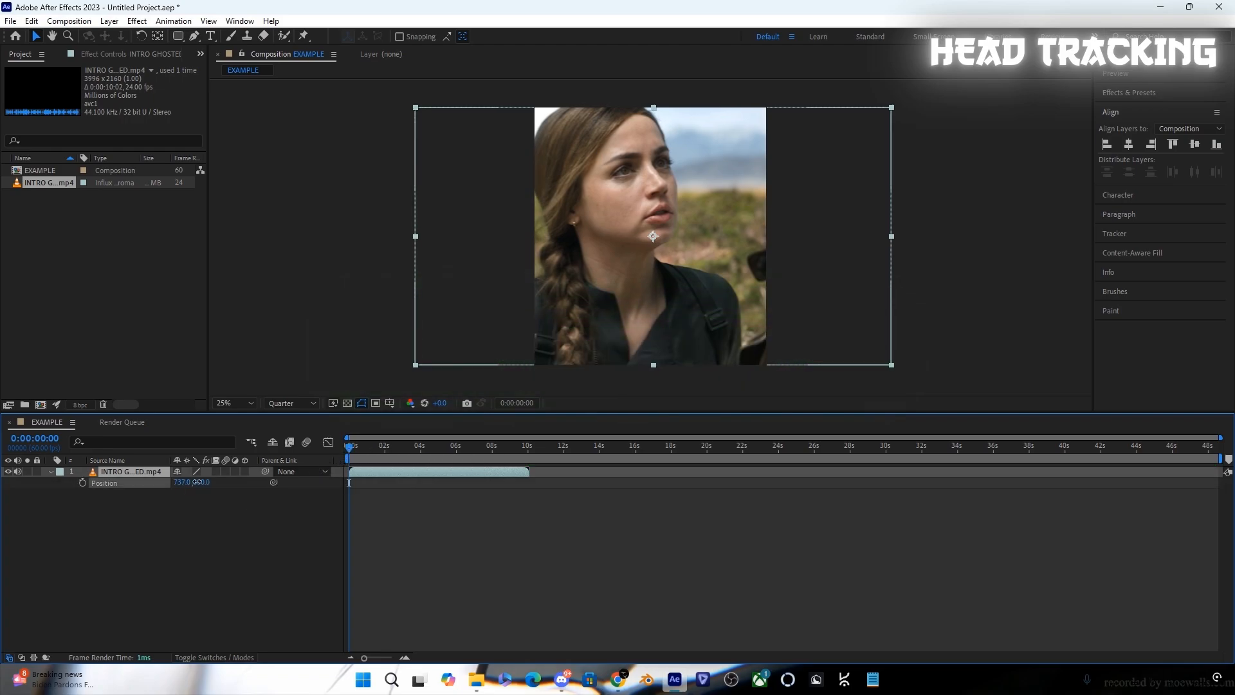
pyautogui.moveTo(652, 236); pyautogui.dragTo(683, 237)
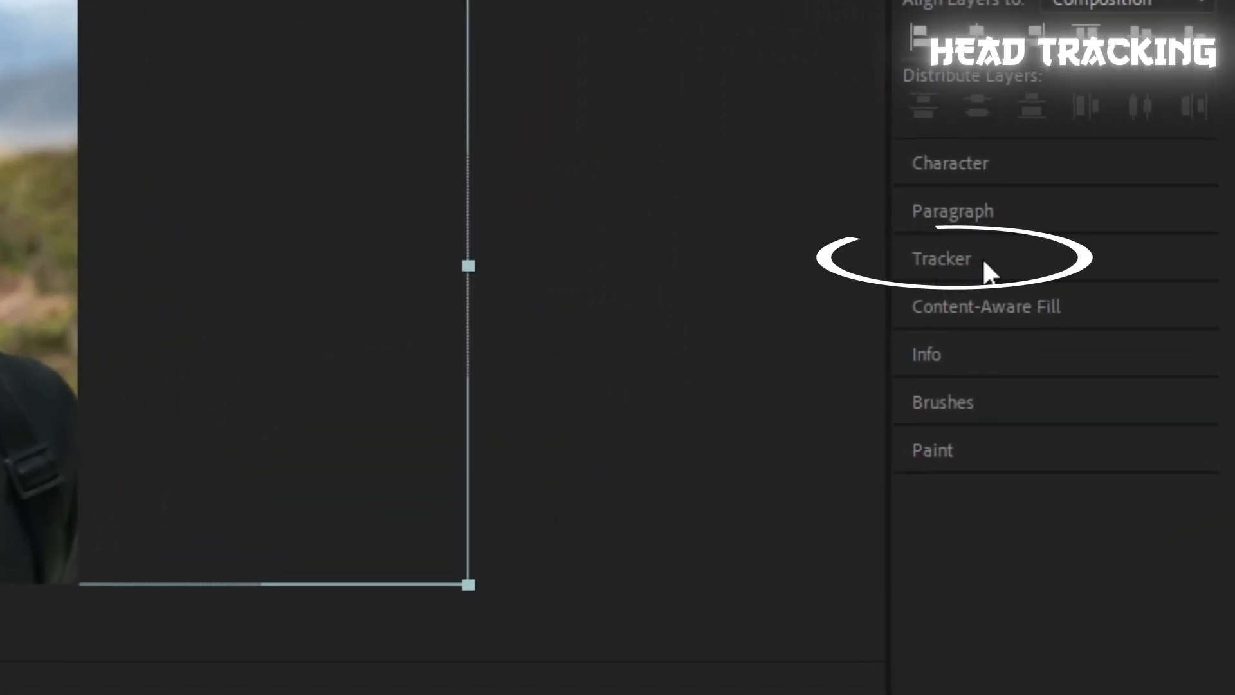
# Start a Stabilize Motion track from the Tracker panel, placing a track point on the nose
pyautogui.click(941, 258)
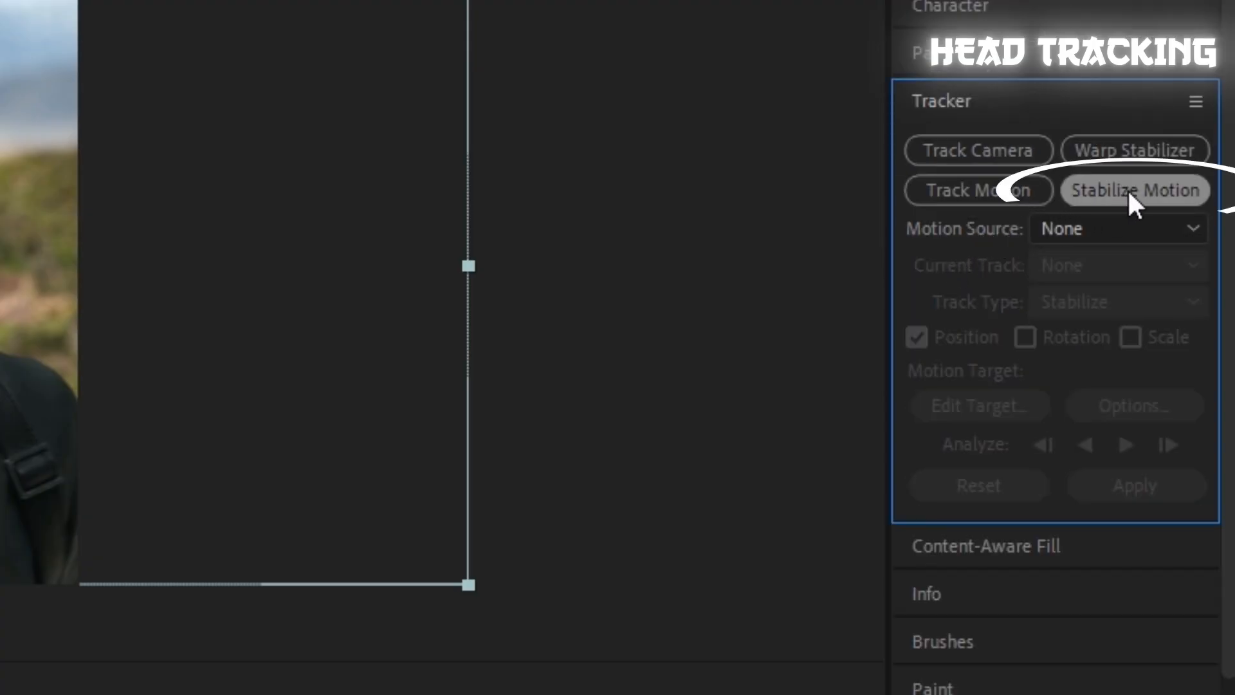
pyautogui.click(1135, 191)
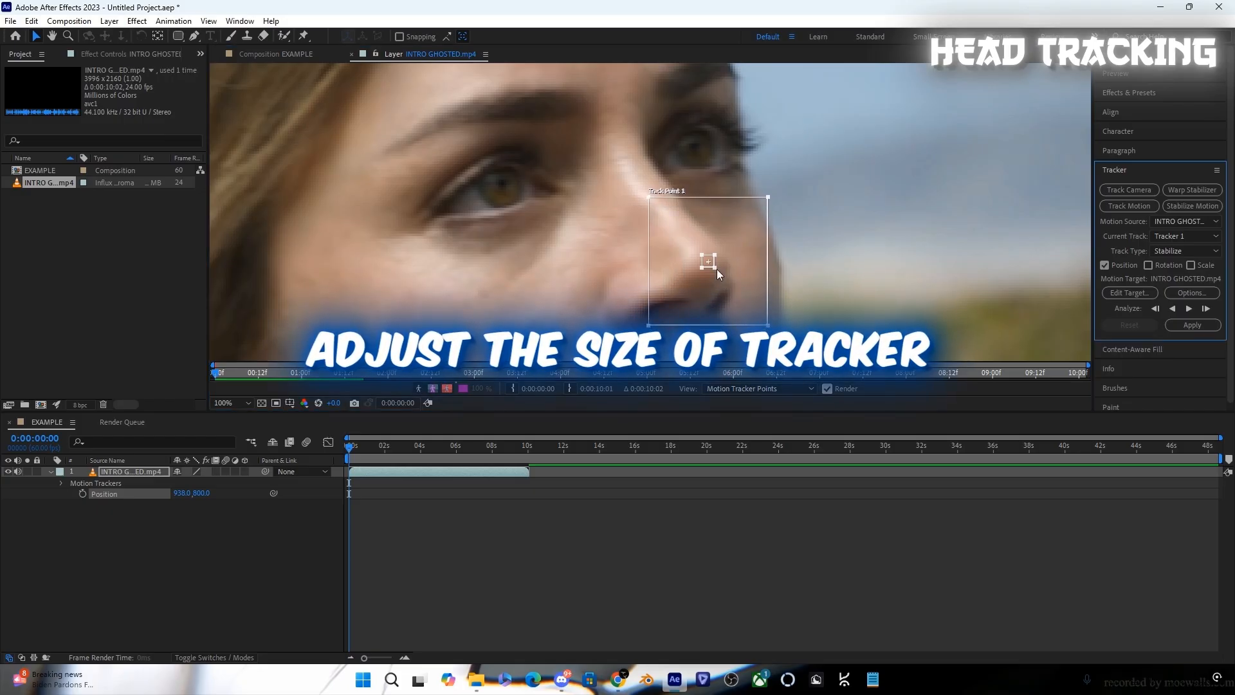
# Resize the nose track point and analyse forward through the opening seconds, then stop
pyautogui.moveTo(716, 275); pyautogui.dragTo(735, 297)
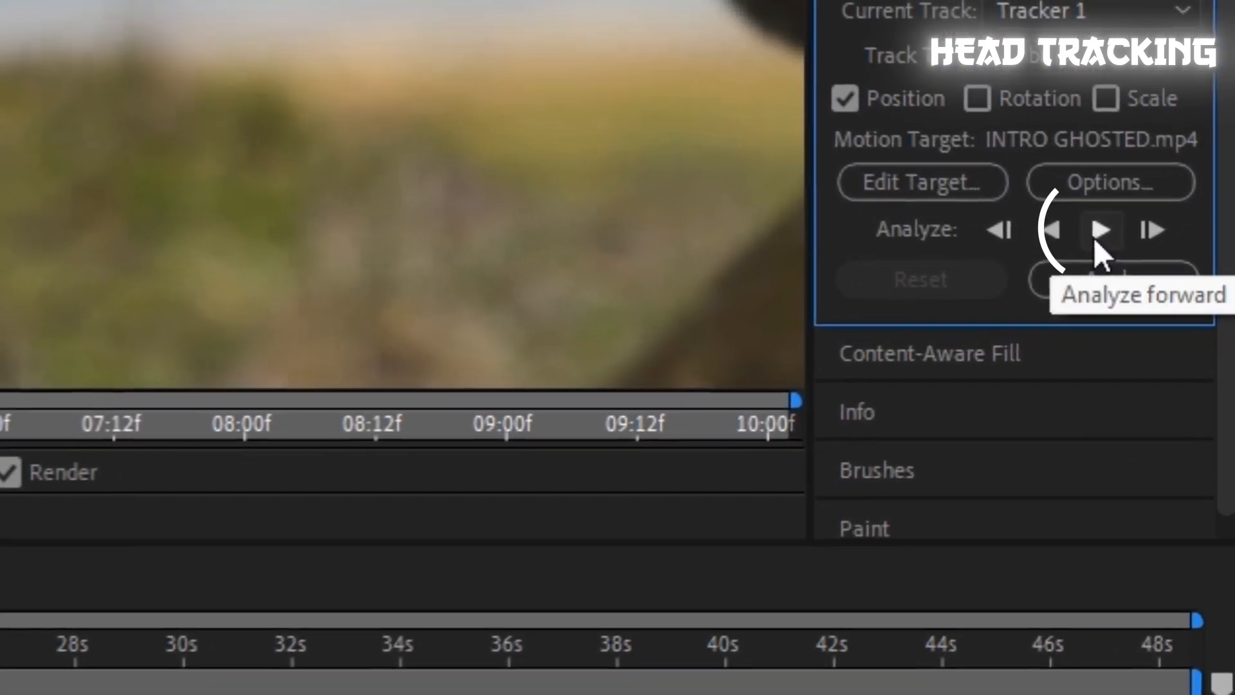
pyautogui.click(1102, 229)
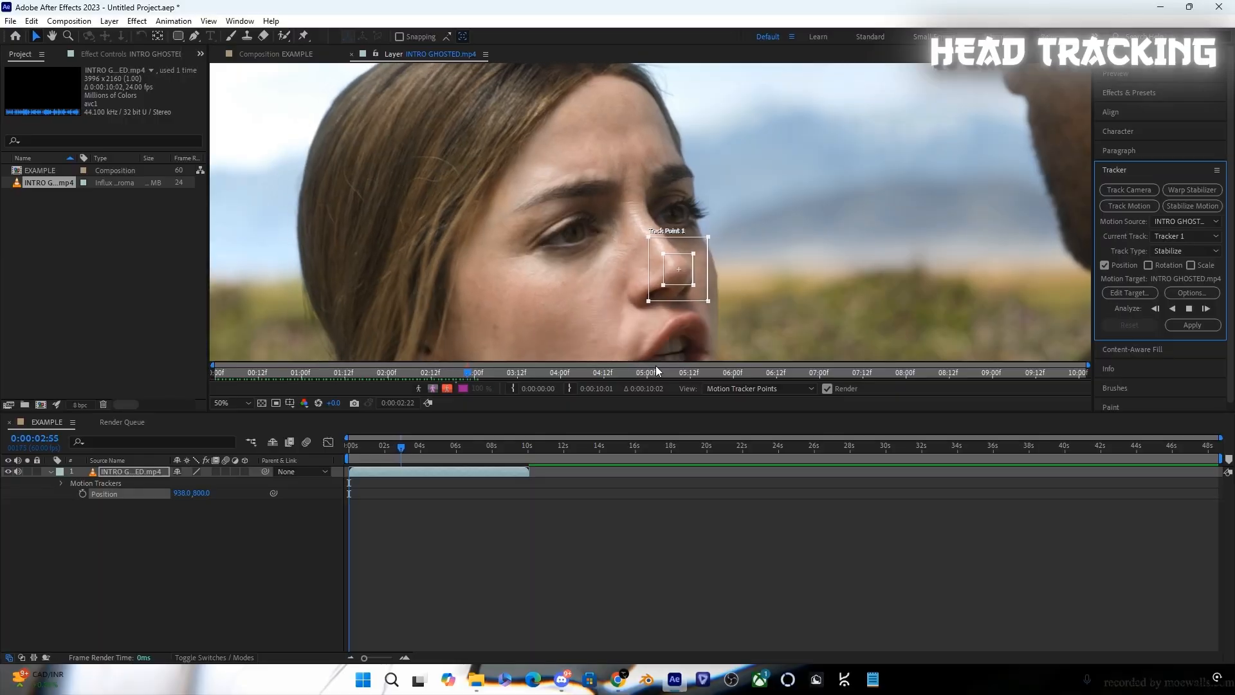
pyautogui.click(1189, 307)
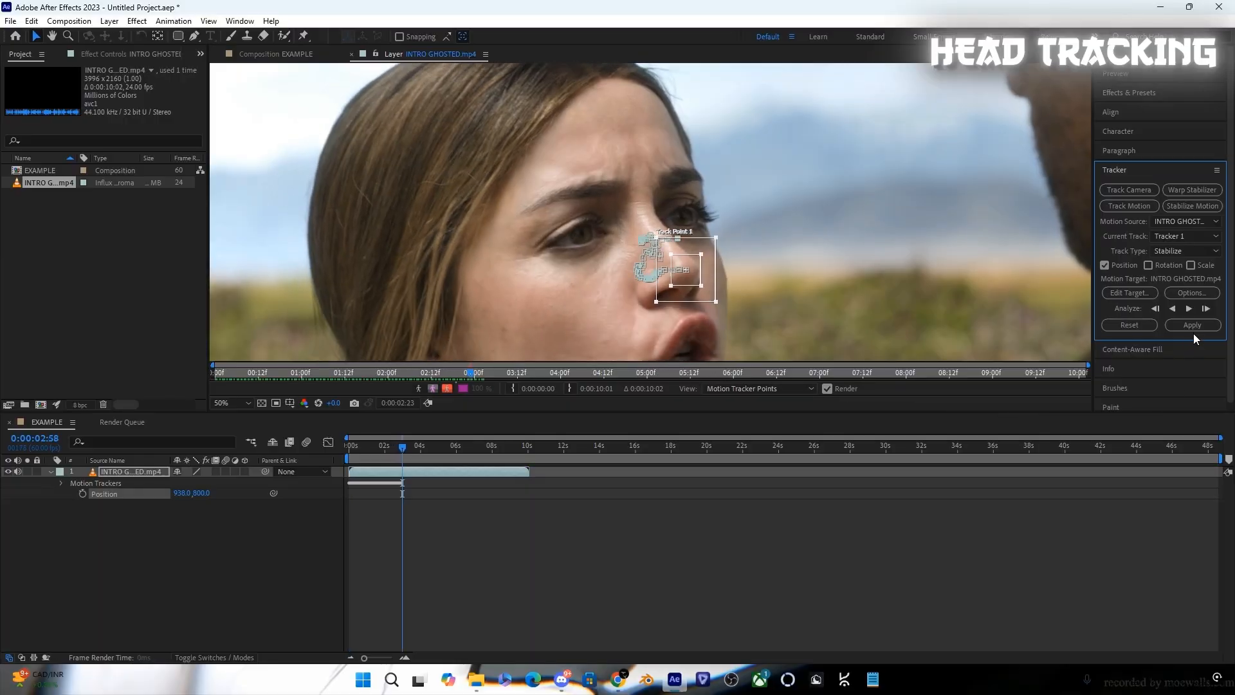
# Apply the tracking data with Apply Dimensions set to X and Y
pyautogui.click(1191, 324)
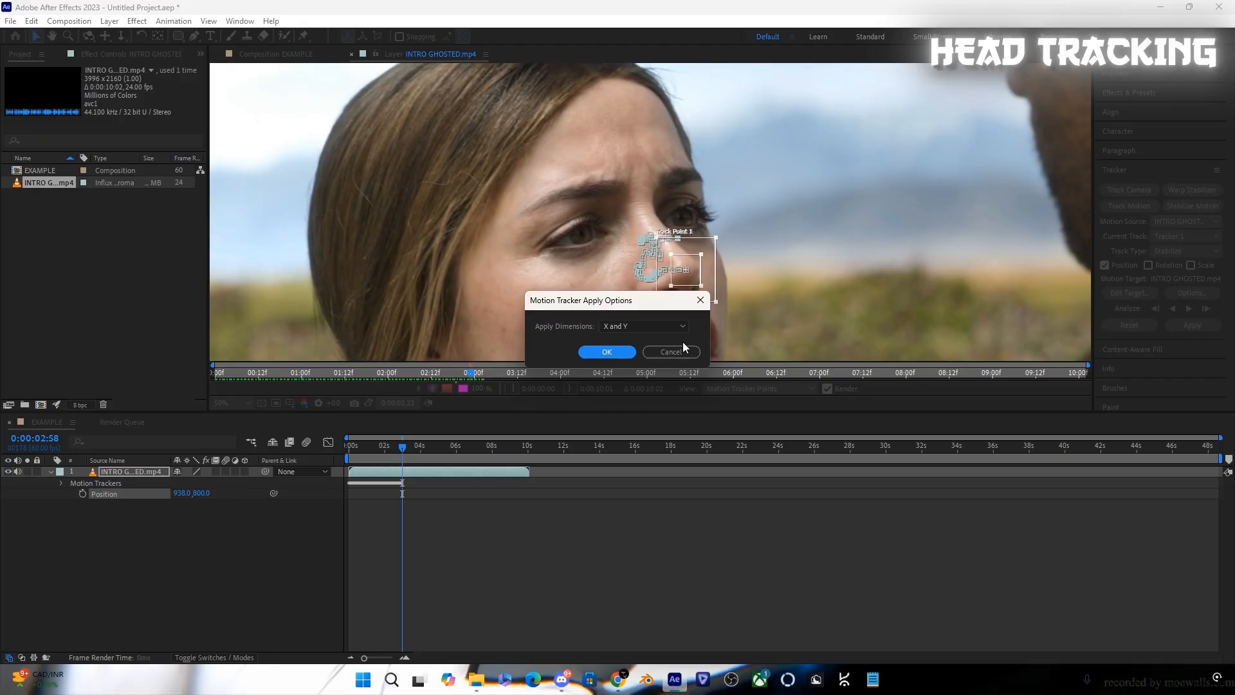
pyautogui.click(641, 326)
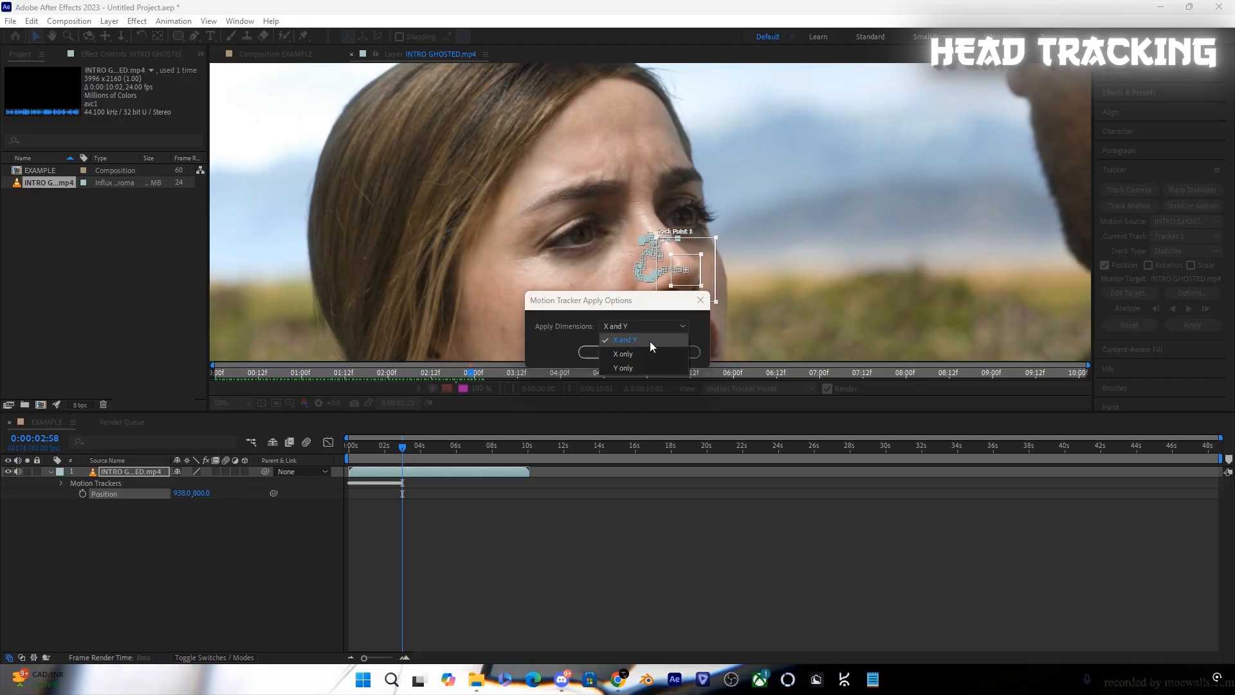
pyautogui.click(622, 339)
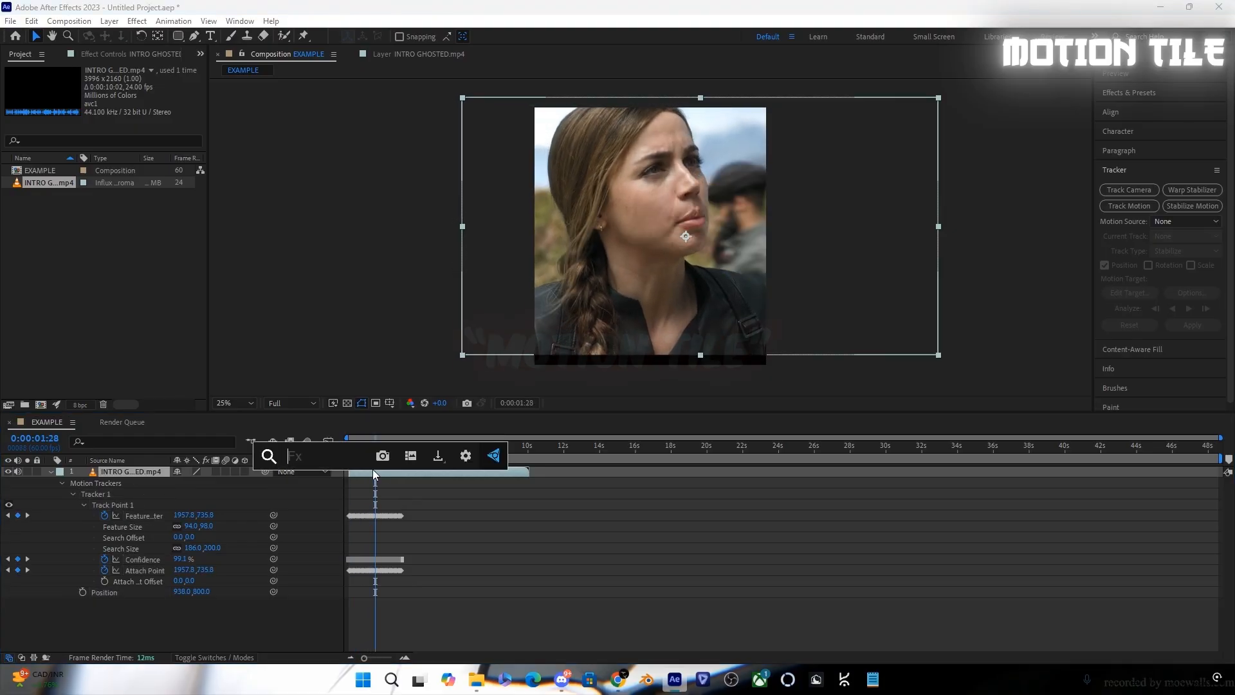
# Add Motion Tile with Output Width 150, Height 190 and Mirror Edges on
pyautogui.write('motion')
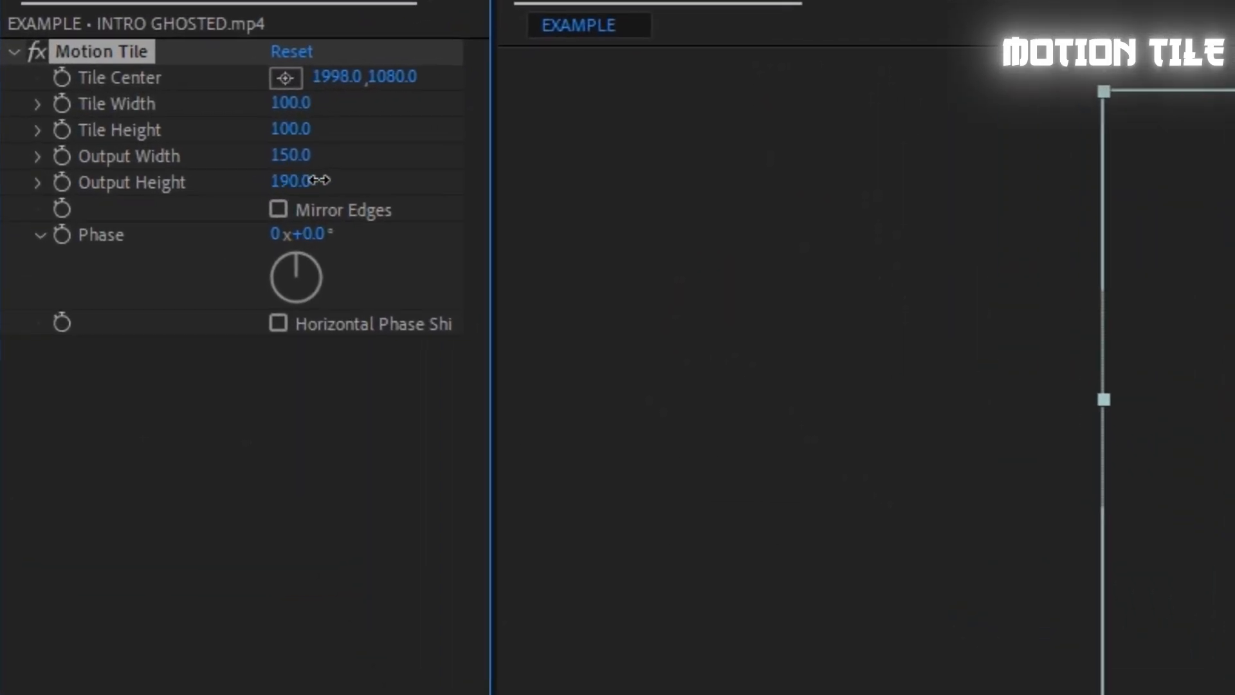
pyautogui.click(276, 209)
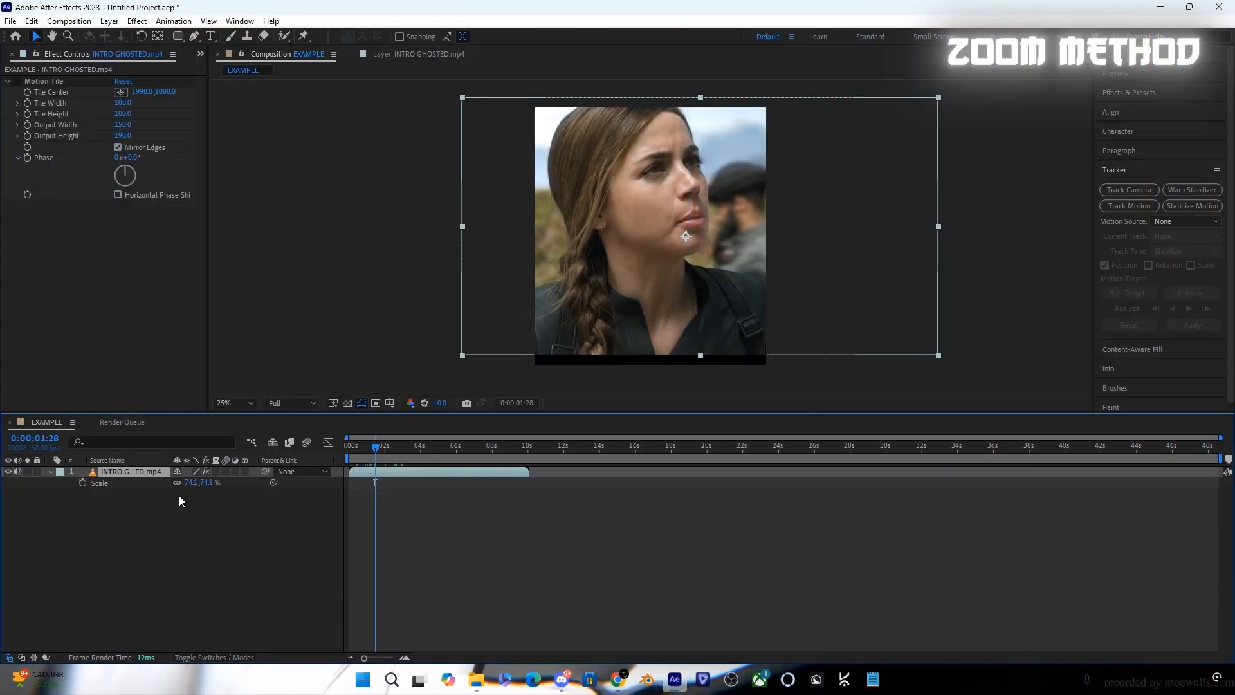
# Scale the clip up to hide the borders and preview it at Quarter resolution
pyautogui.moveTo(201, 483); pyautogui.dragTo(196, 482)
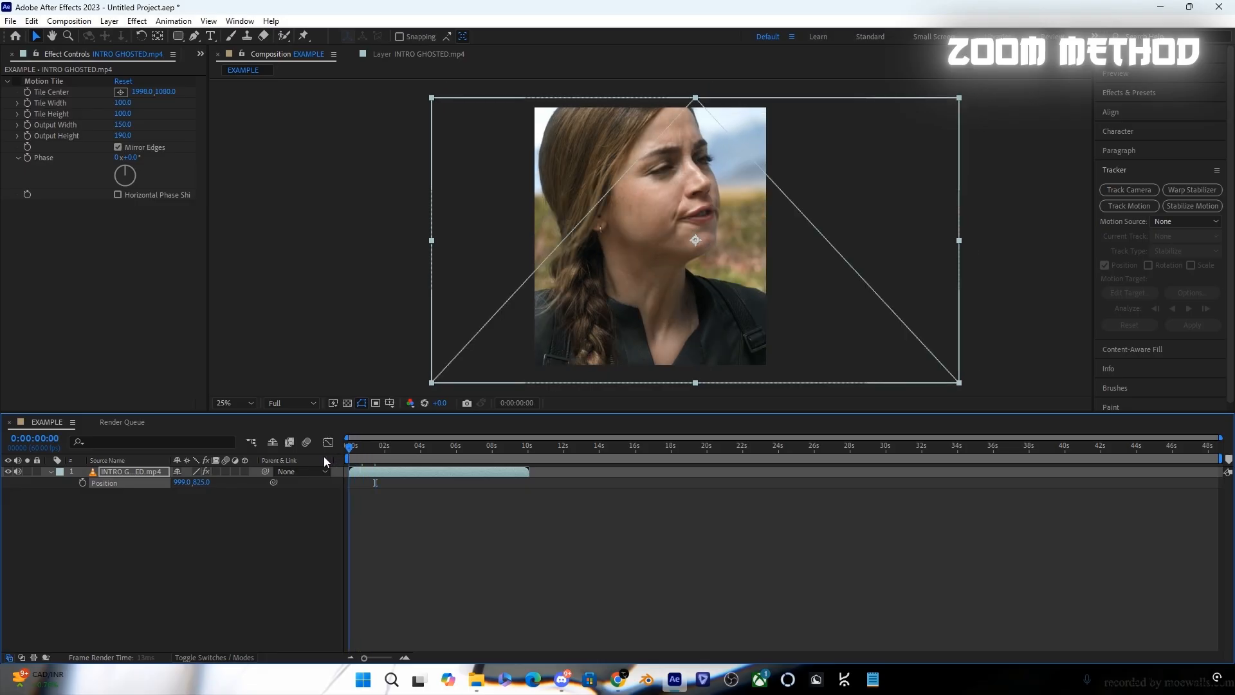
pyautogui.click(290, 403)
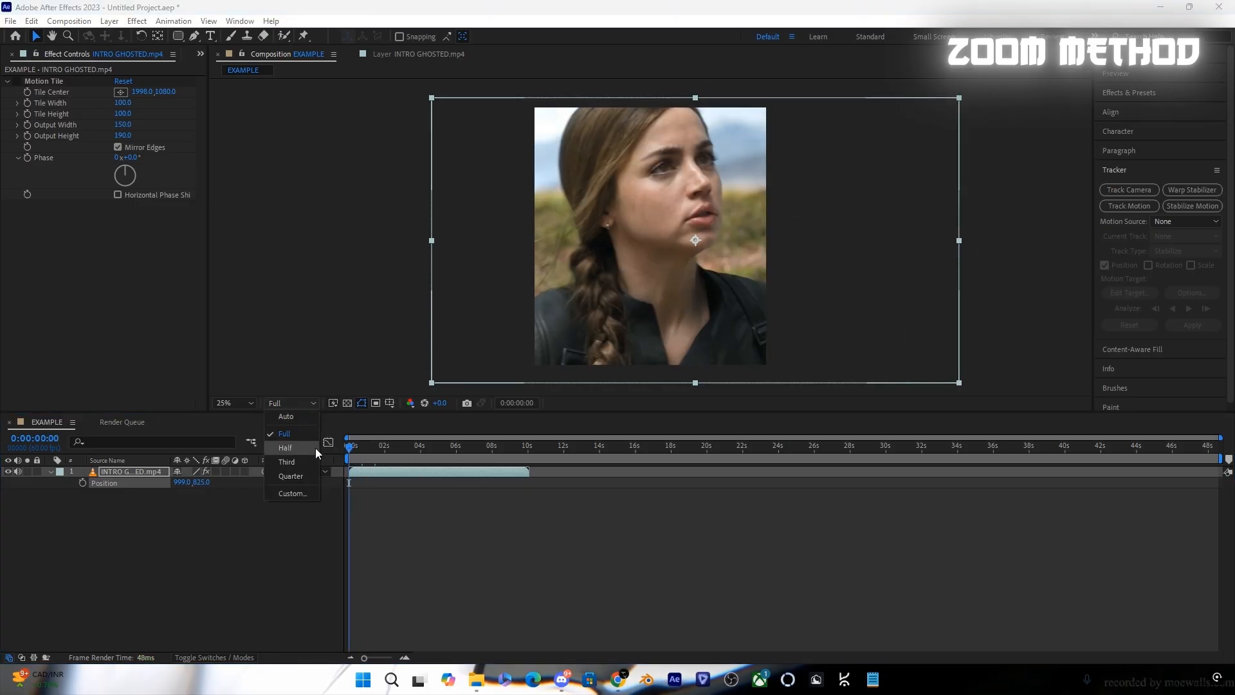
pyautogui.click(290, 476)
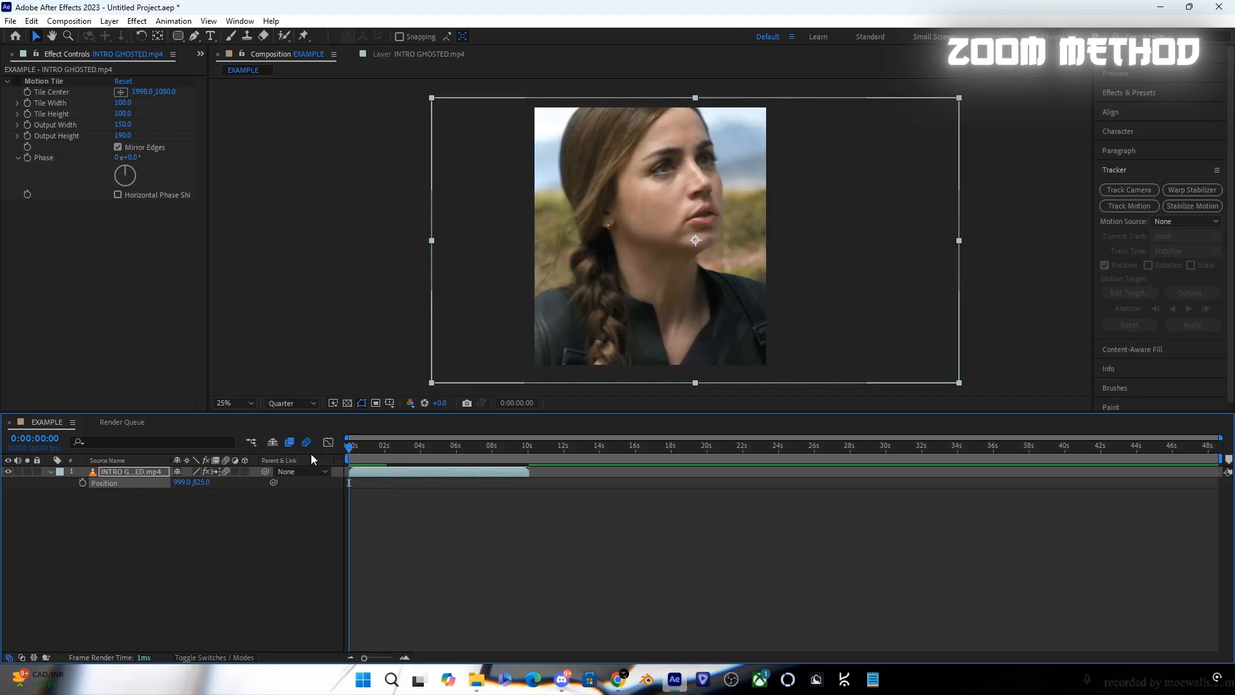
pyautogui.click(371, 471)
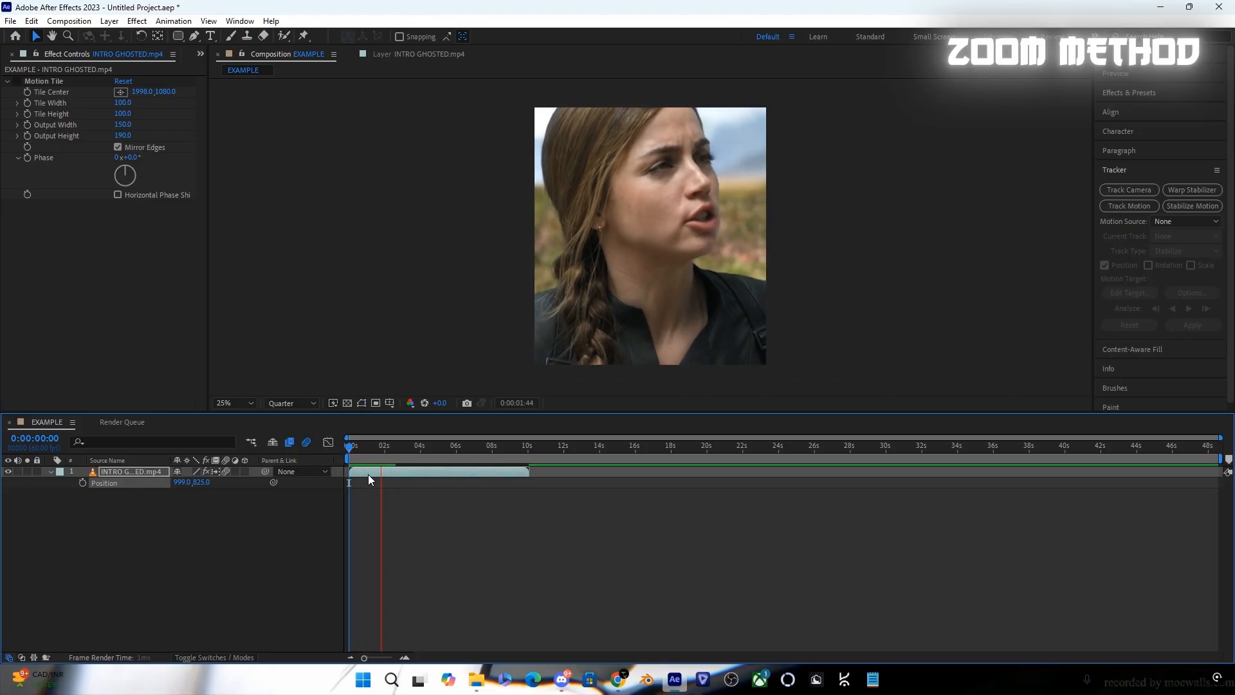